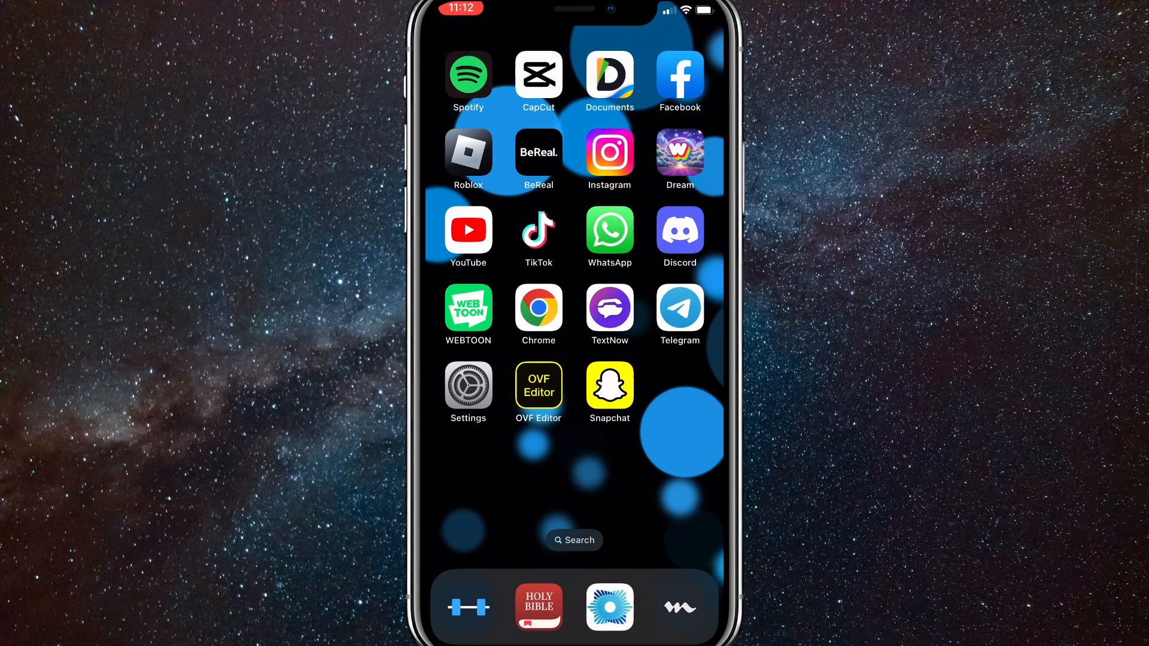
Remove the 'IshowSpeed Acts Sus With Lil Nas X!' short from Liked videos and return Home.
left_click(468, 231)
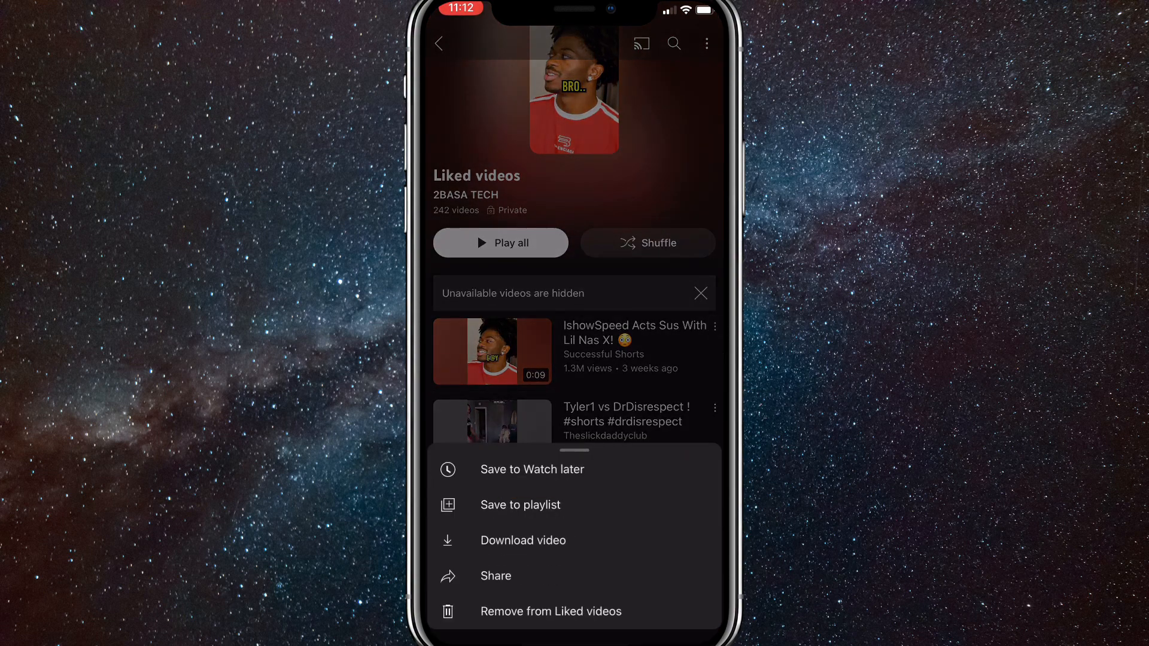
left_click(550, 612)
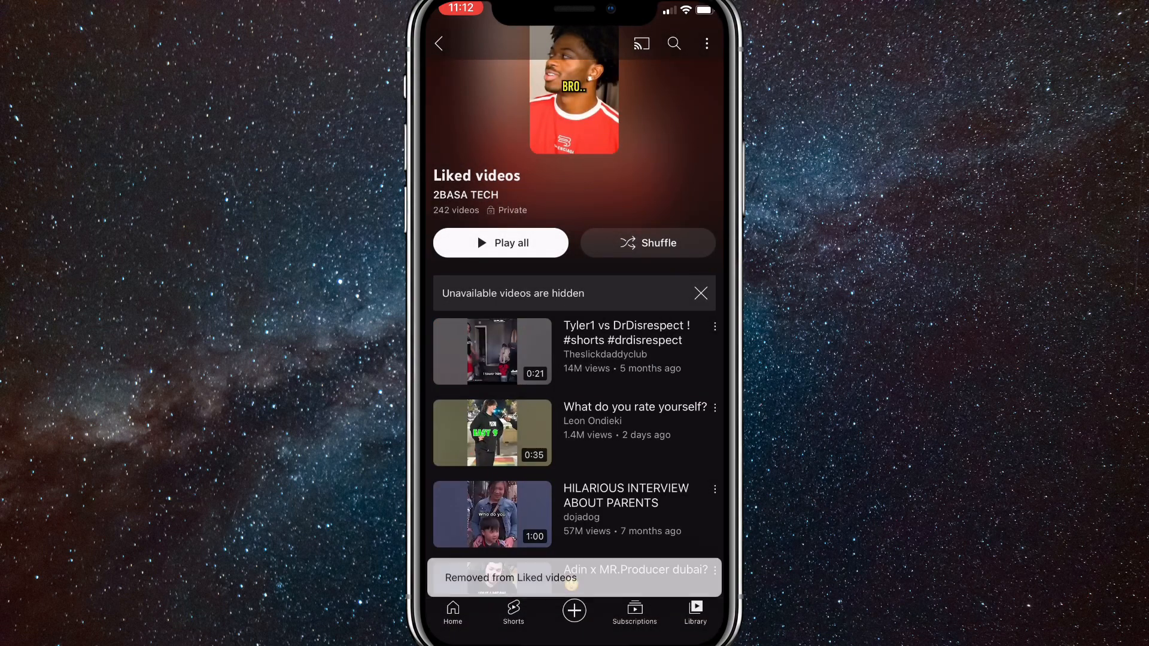
left_click(439, 43)
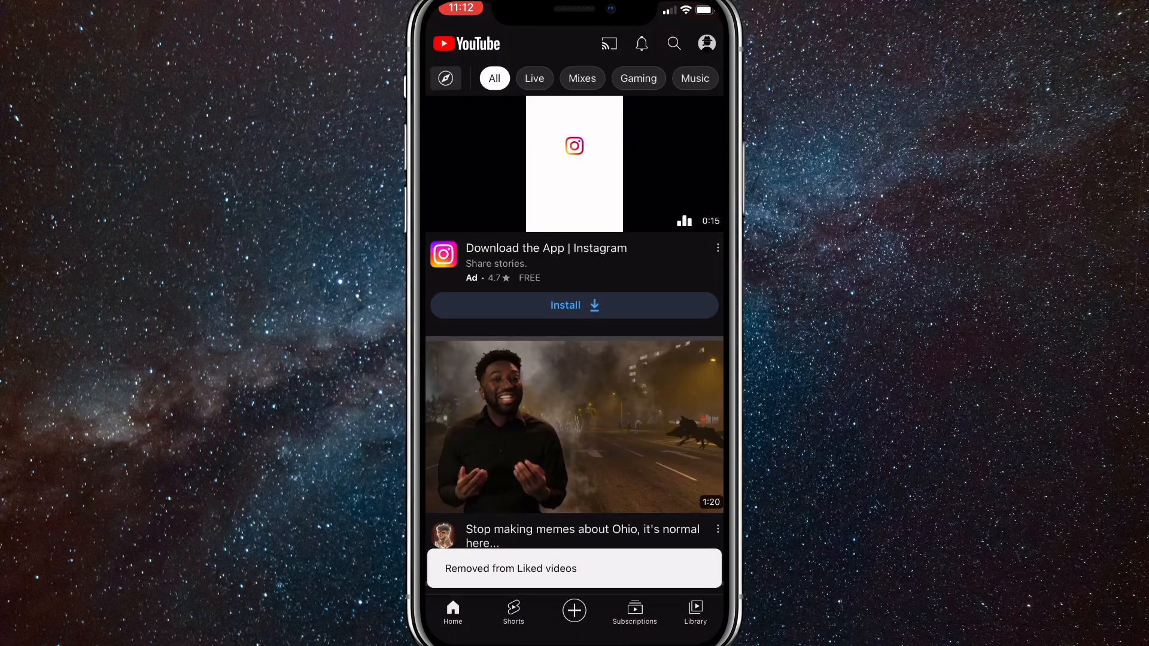
Reach History & privacy through the profile's Settings to manage all YouTube history.
left_click(707, 43)
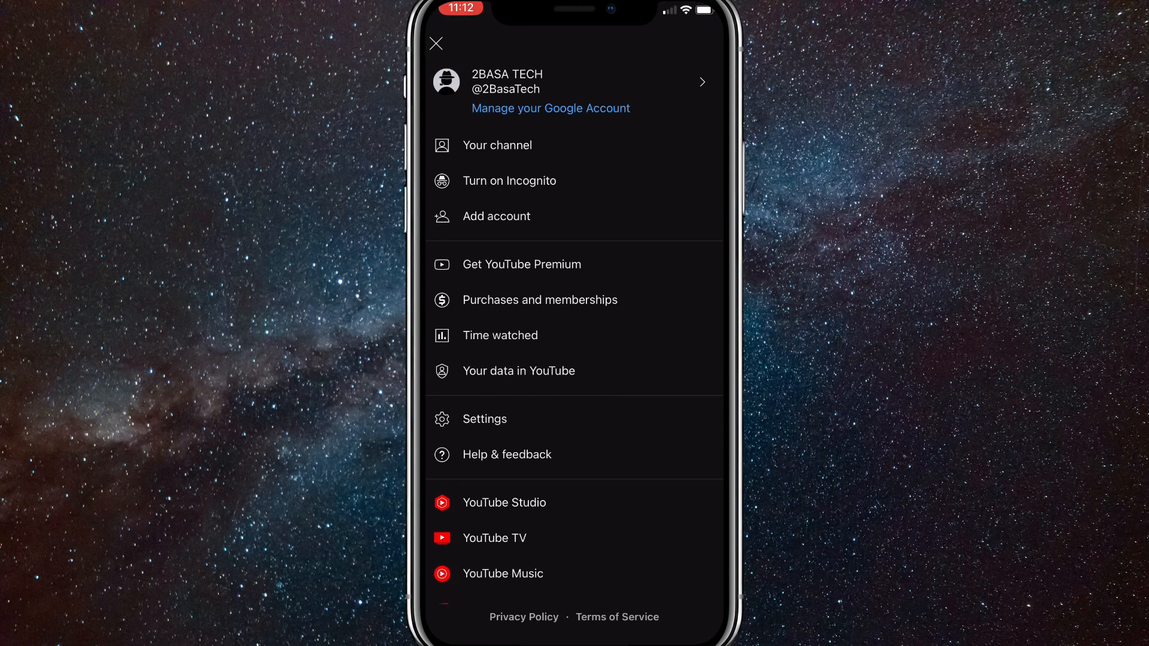
left_click(485, 419)
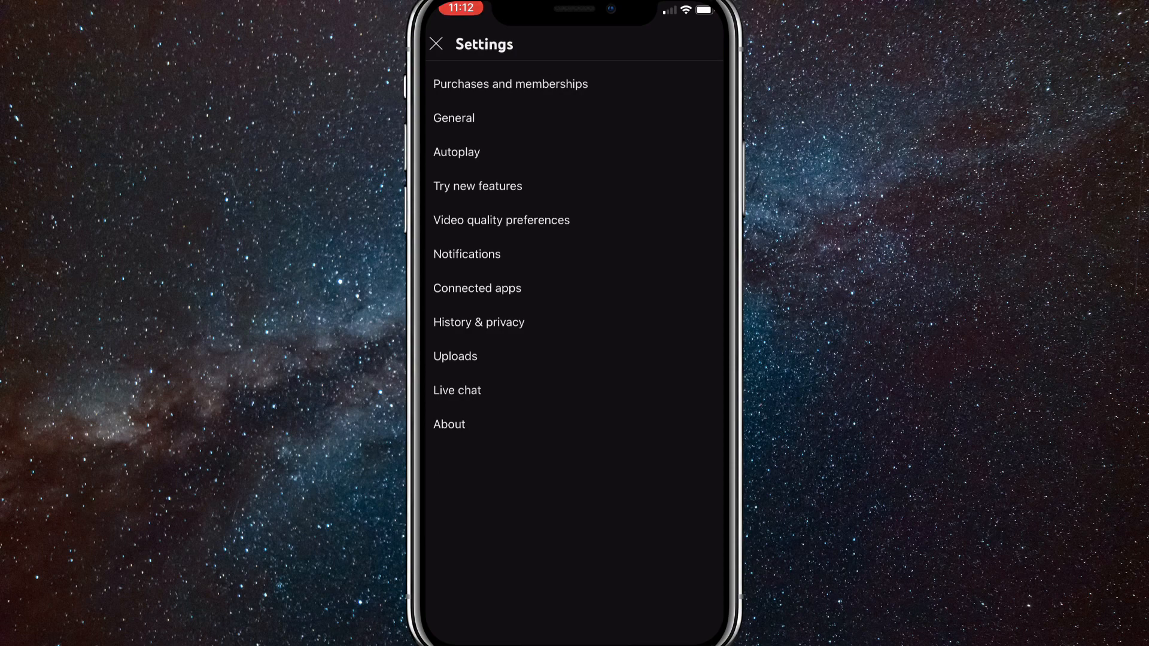
left_click(478, 321)
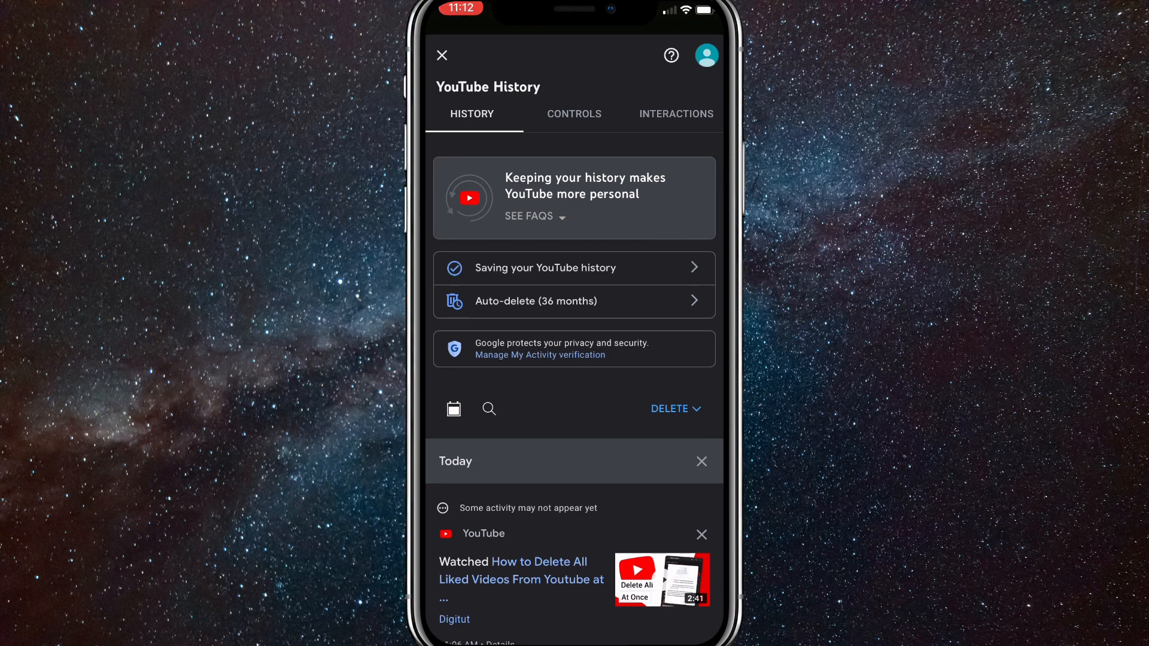
Show the Interactions section of YouTube History listing video likes and dislikes.
left_click(675, 113)
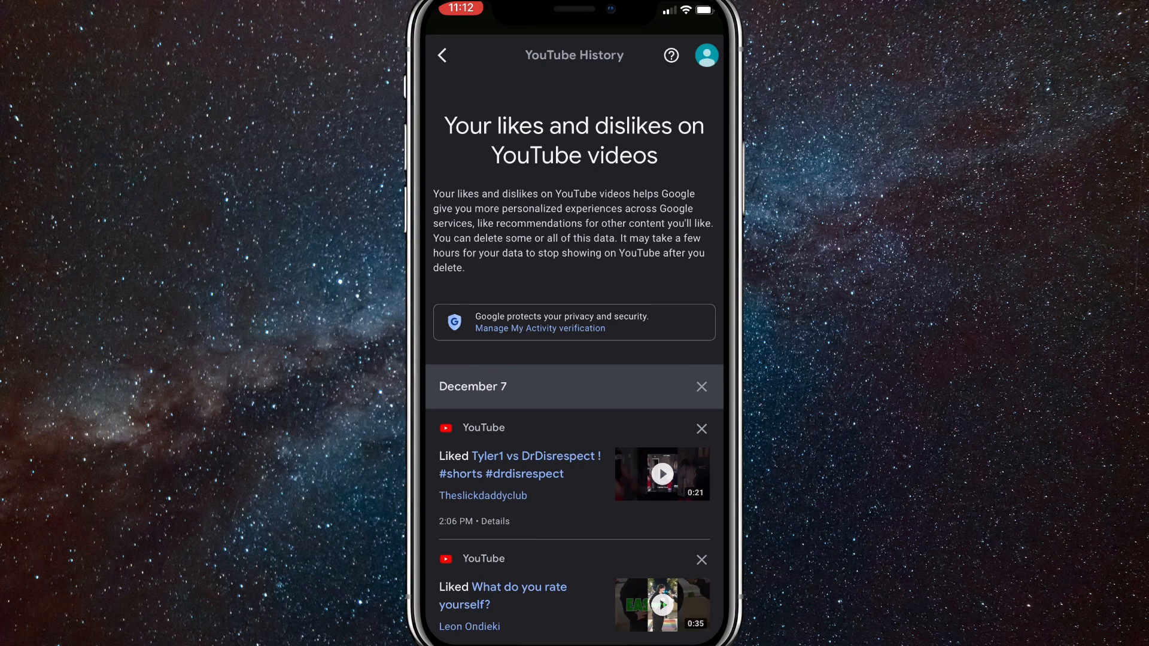
left_click(442, 55)
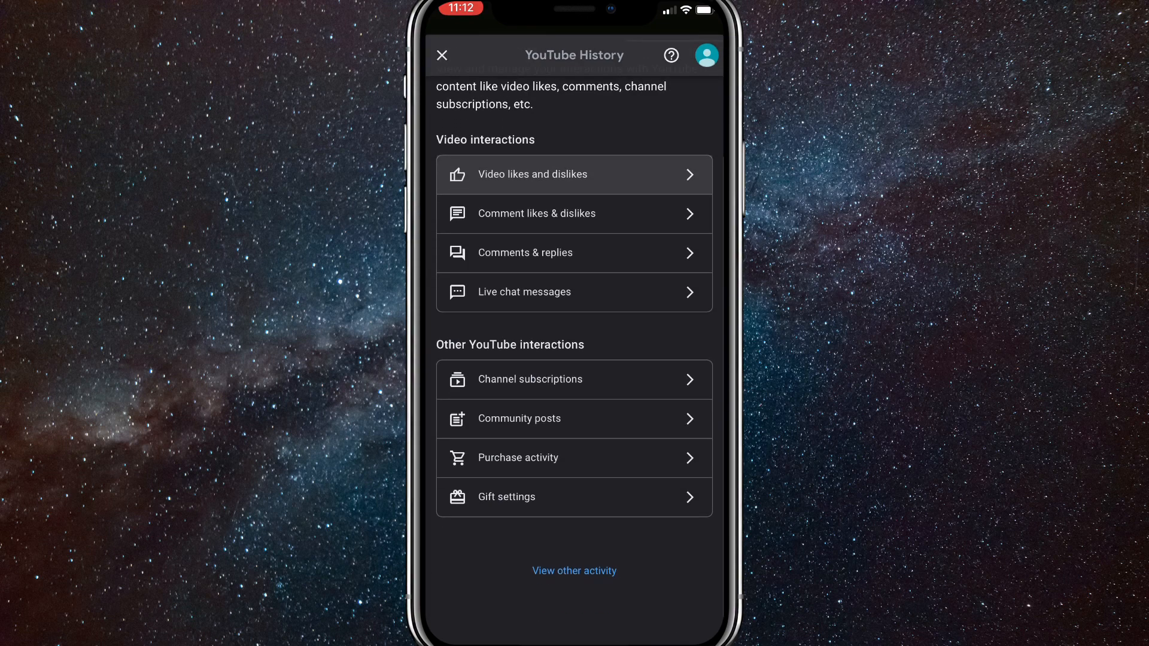
Scroll through Other activity to the YouTube likes and dislikes entry.
scroll("up", 3)
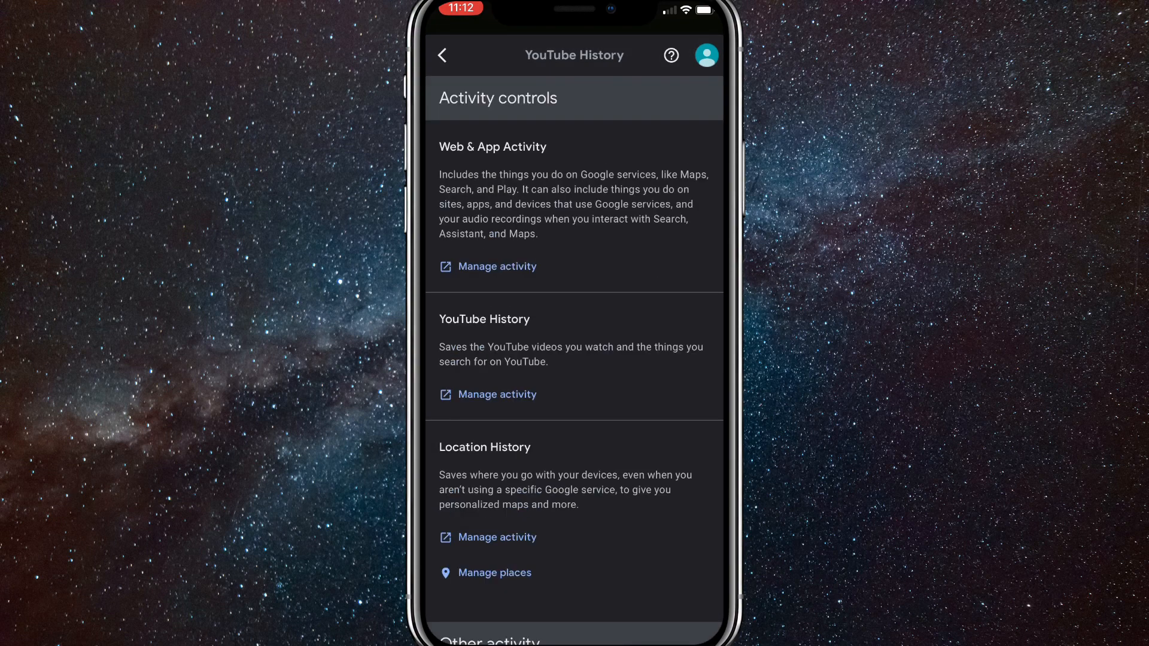
scroll("down", 3)
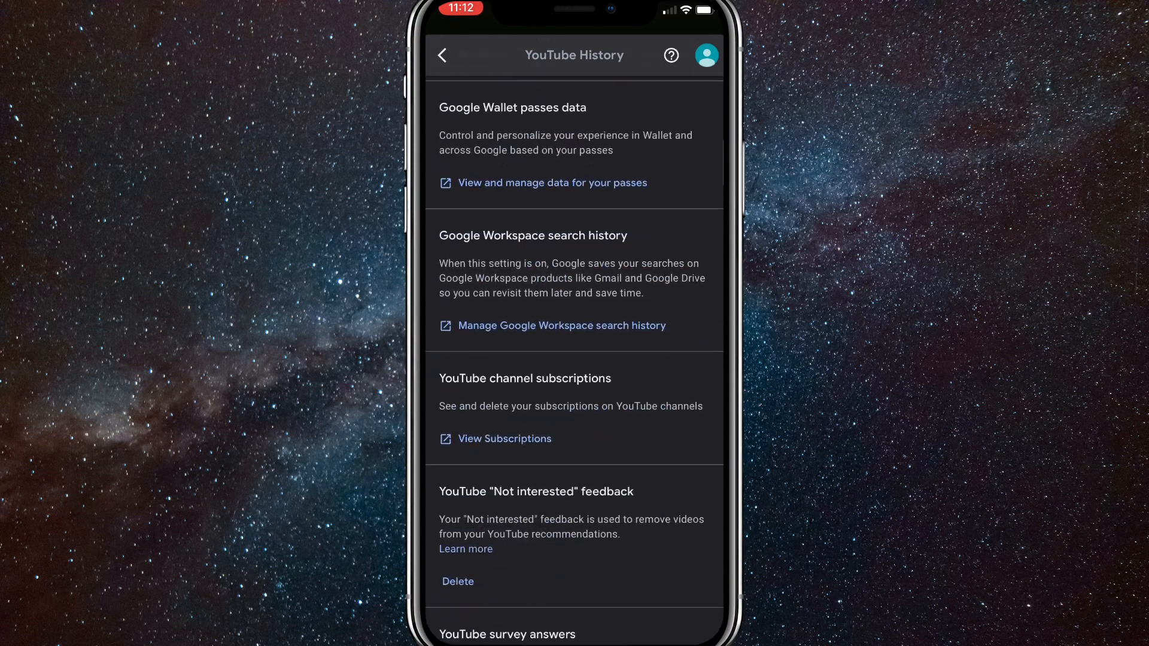
scroll("down", 3)
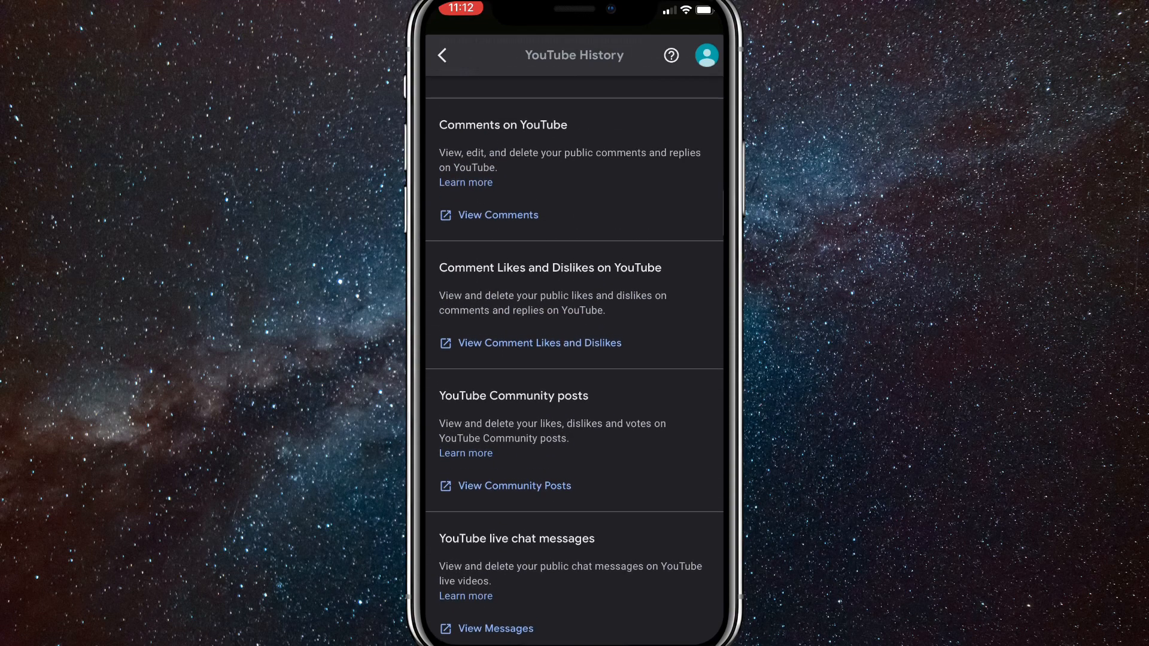
scroll("down", 3)
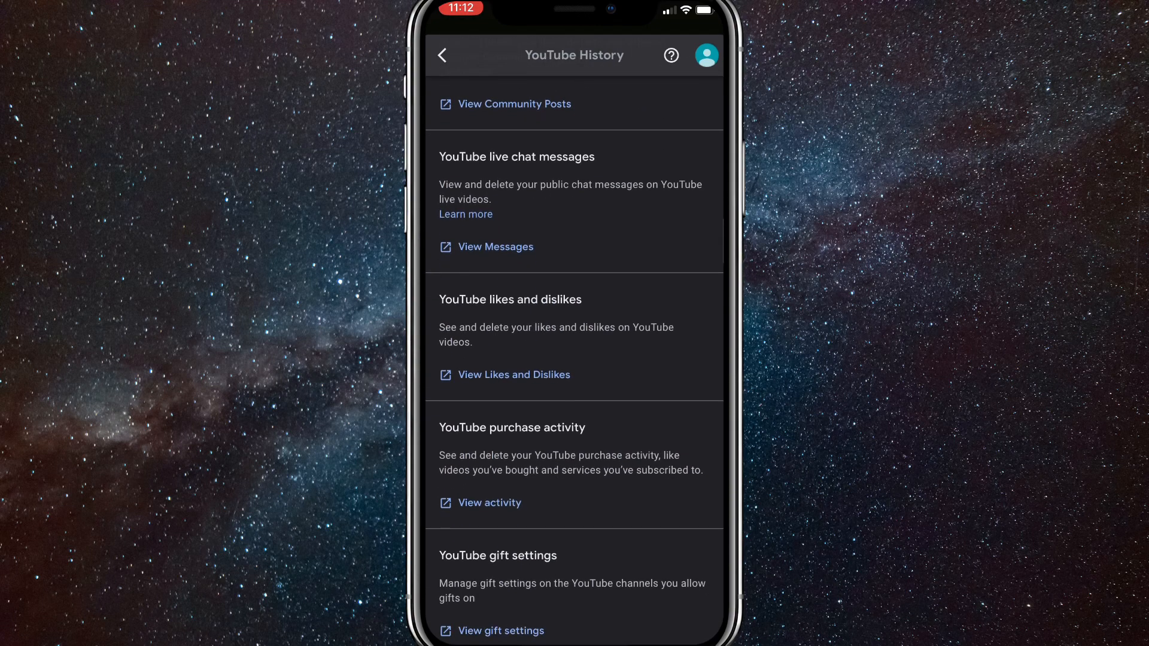
scroll("down", 3)
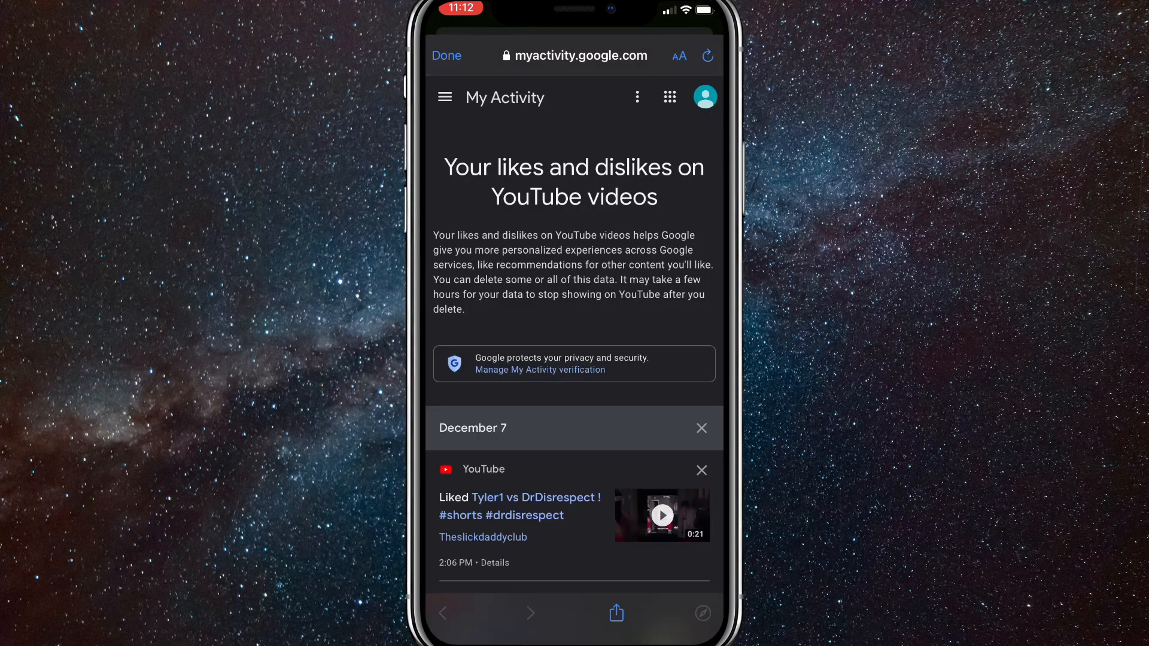
scroll("down", 3)
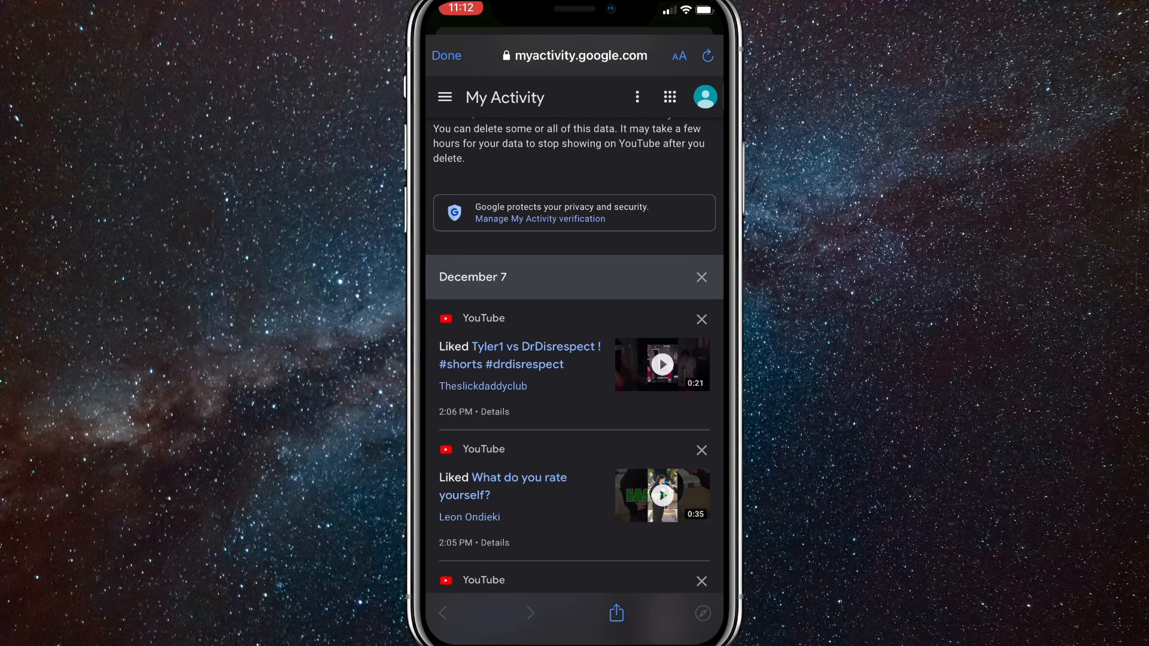
scroll("down", 3)
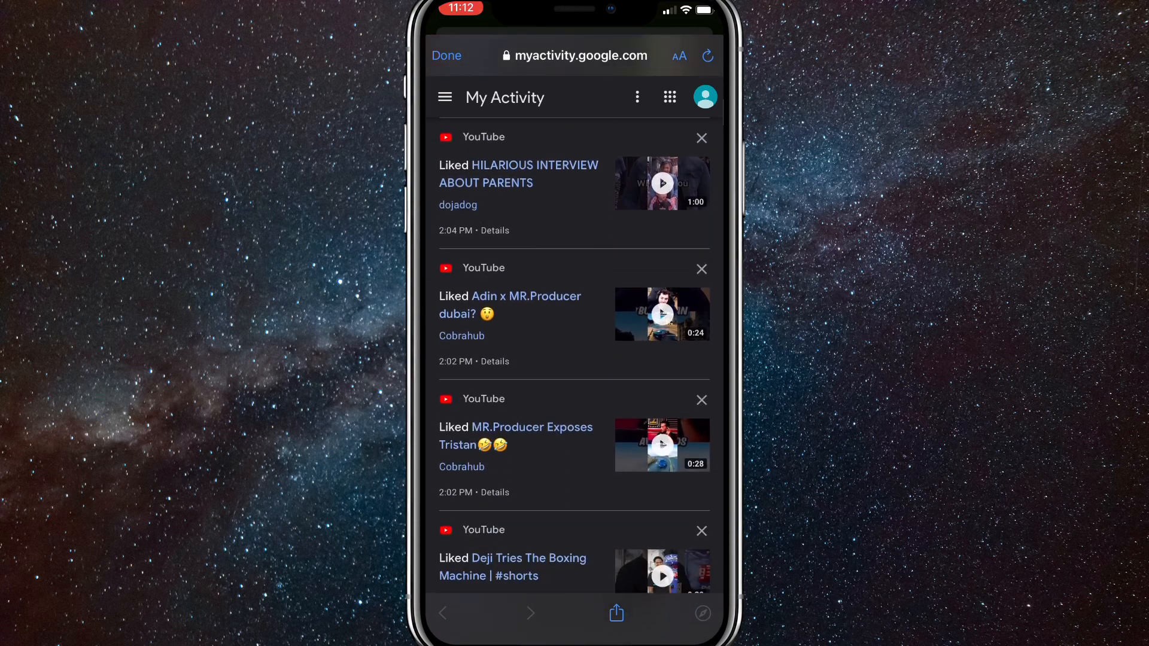
scroll("down", 3)
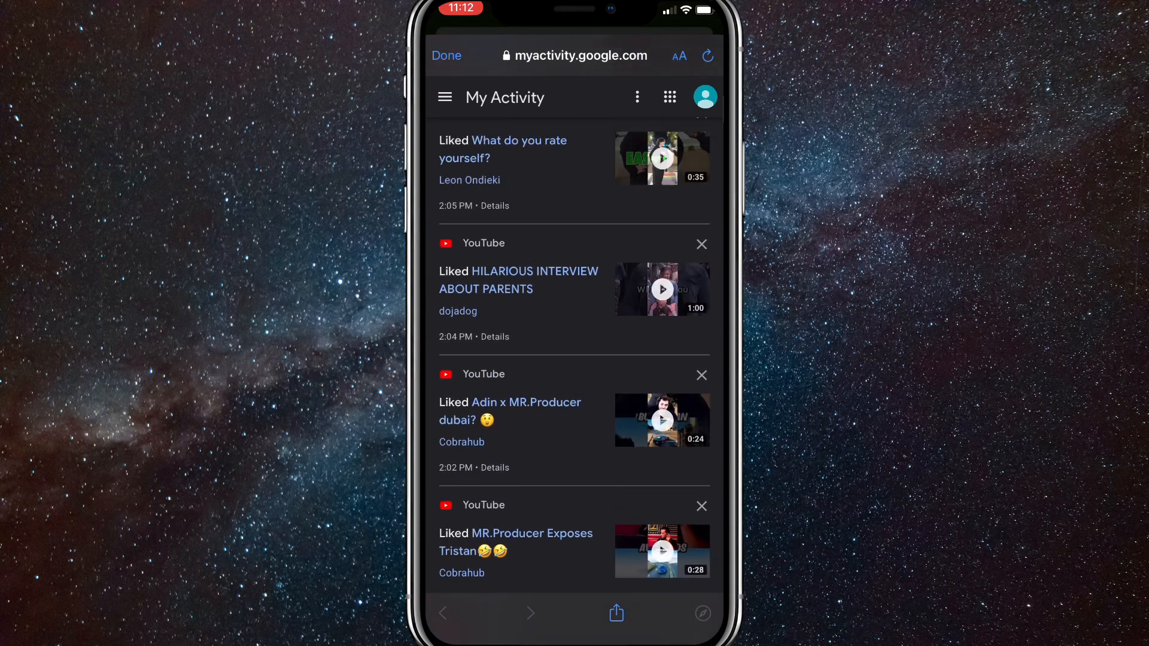
scroll("down", 3)
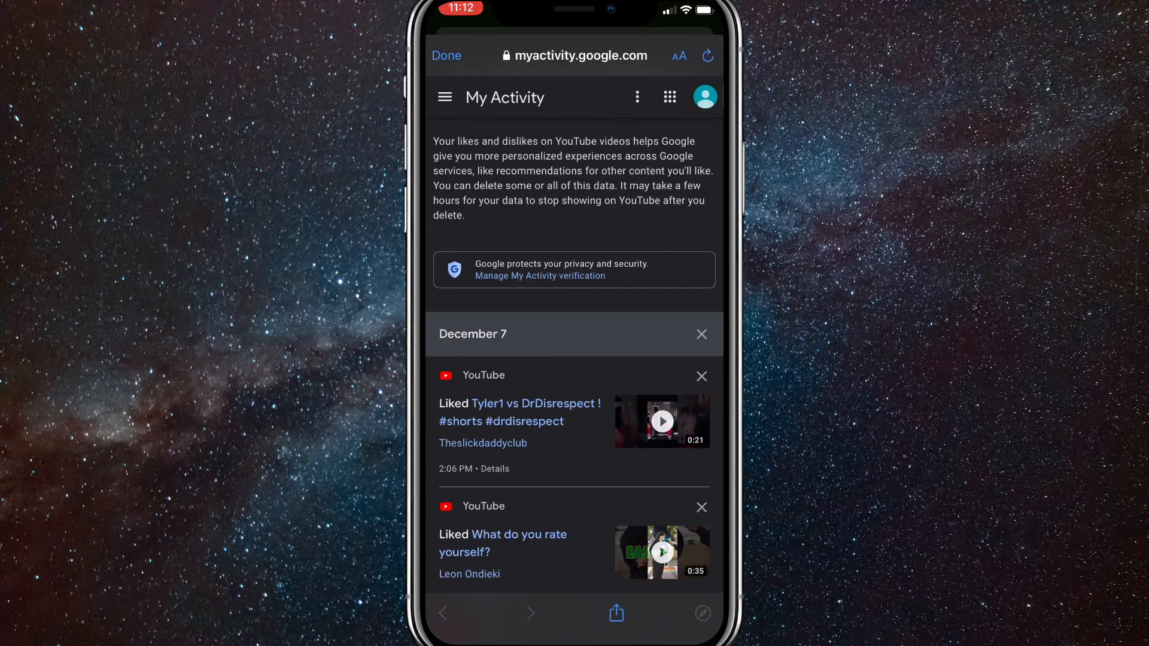
left_click(701, 376)
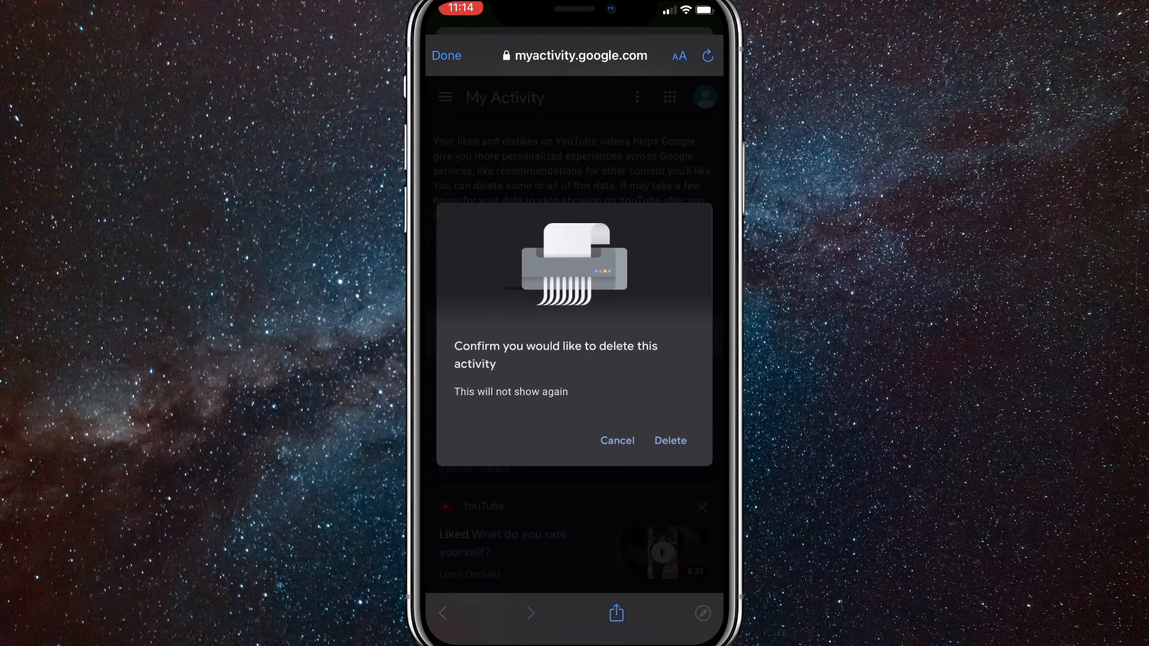
left_click(669, 440)
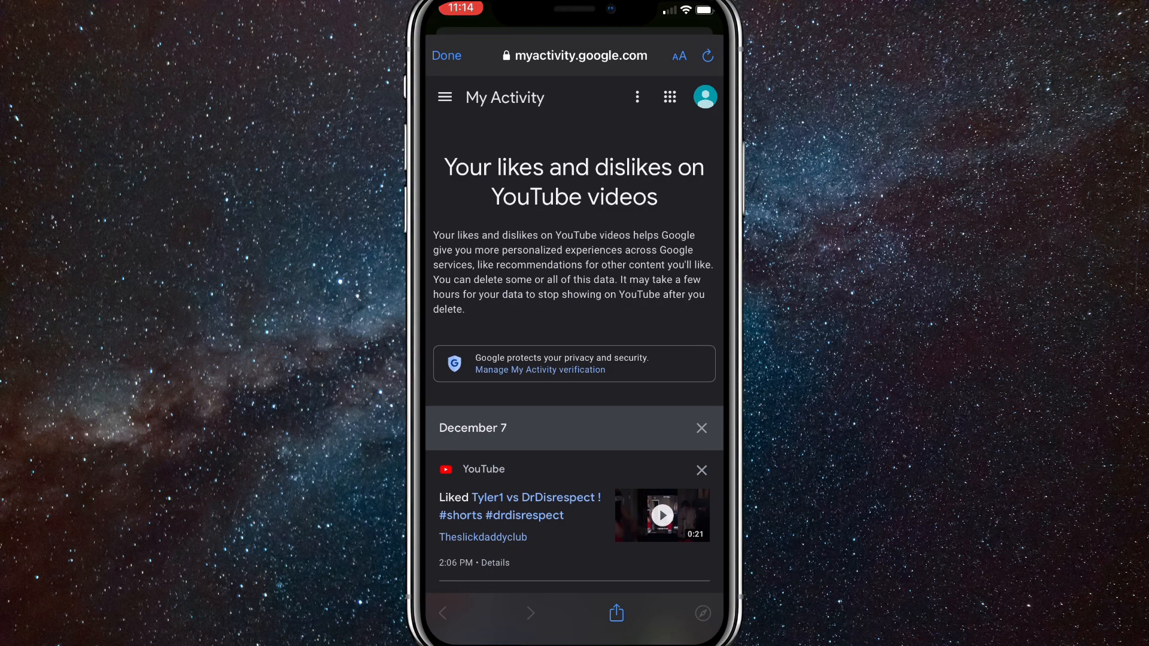
Delete all-time YouTube likes and dislikes via Delete All, confirm, and close the browser.
left_click(445, 97)
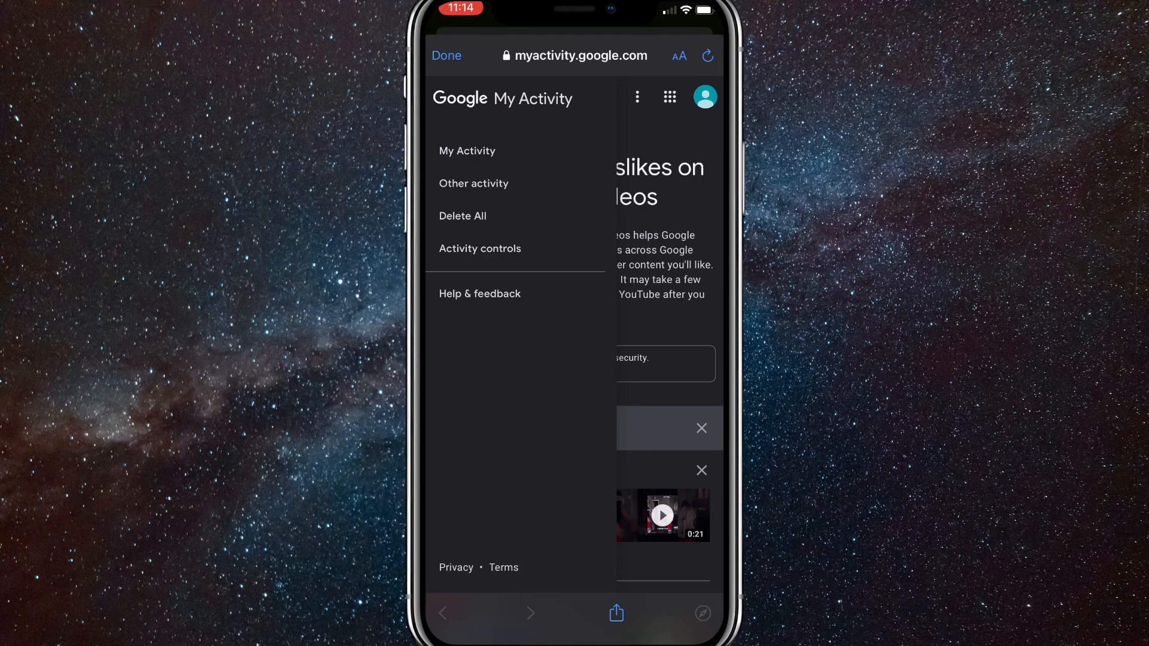
left_click(462, 216)
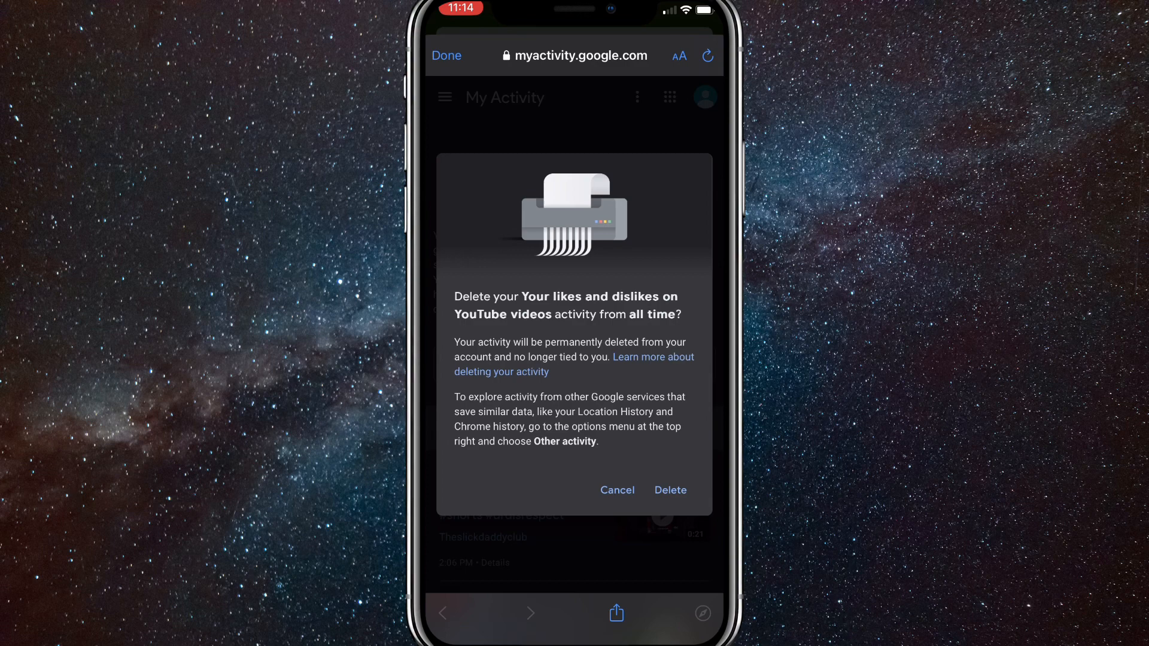
left_click(671, 489)
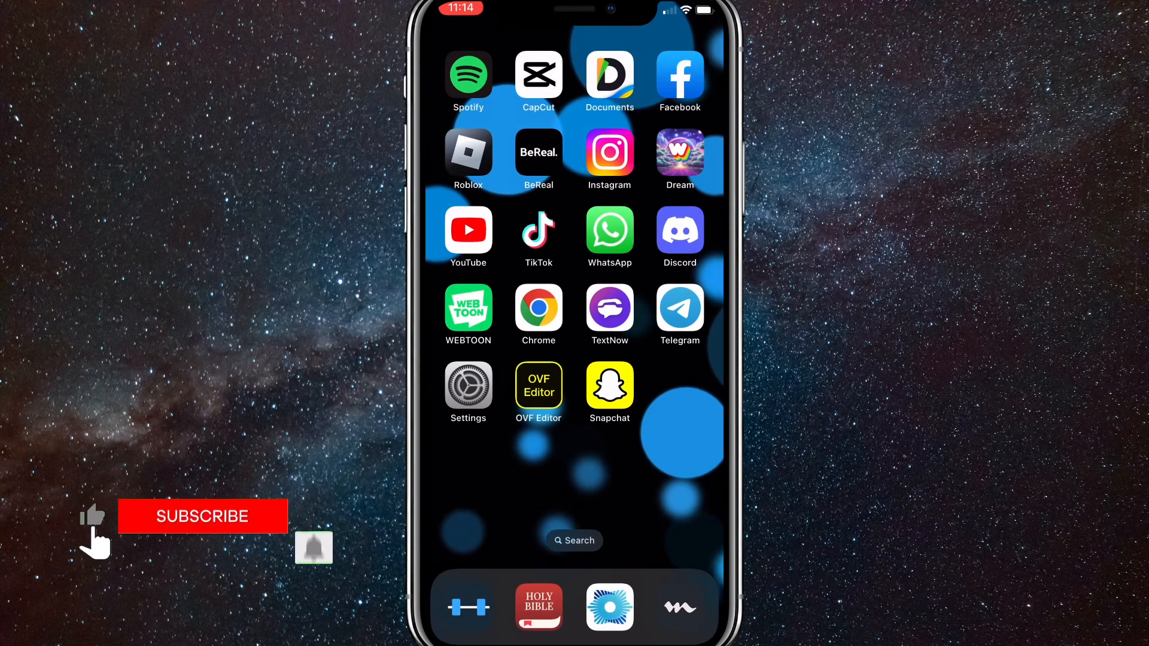
left_click(202, 517)
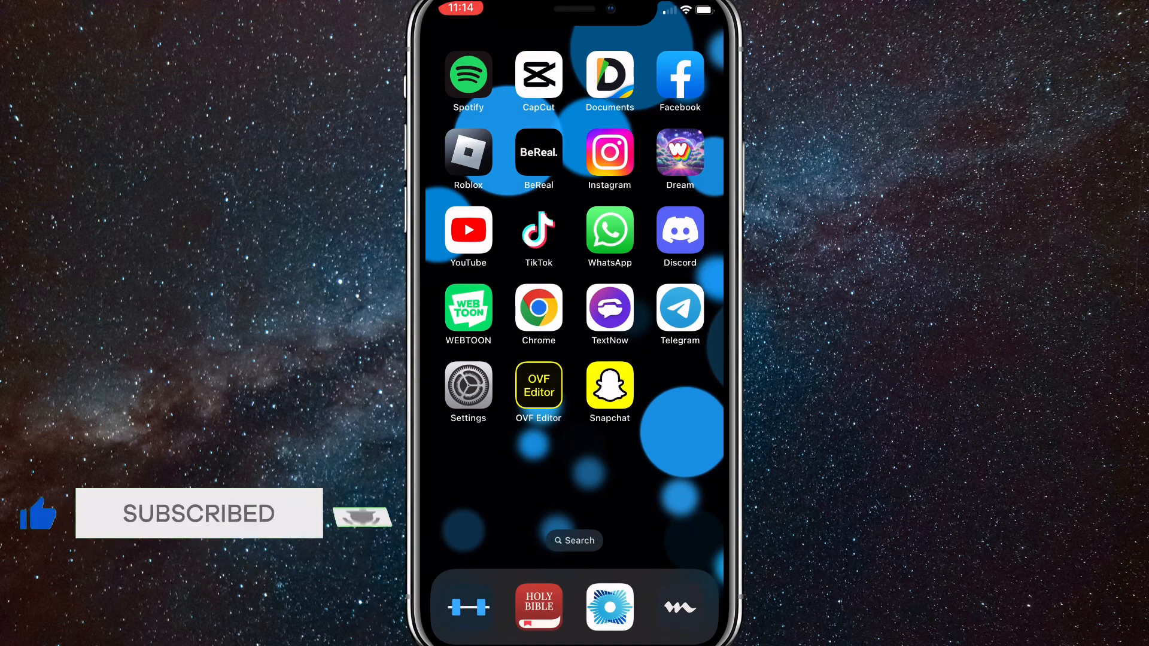